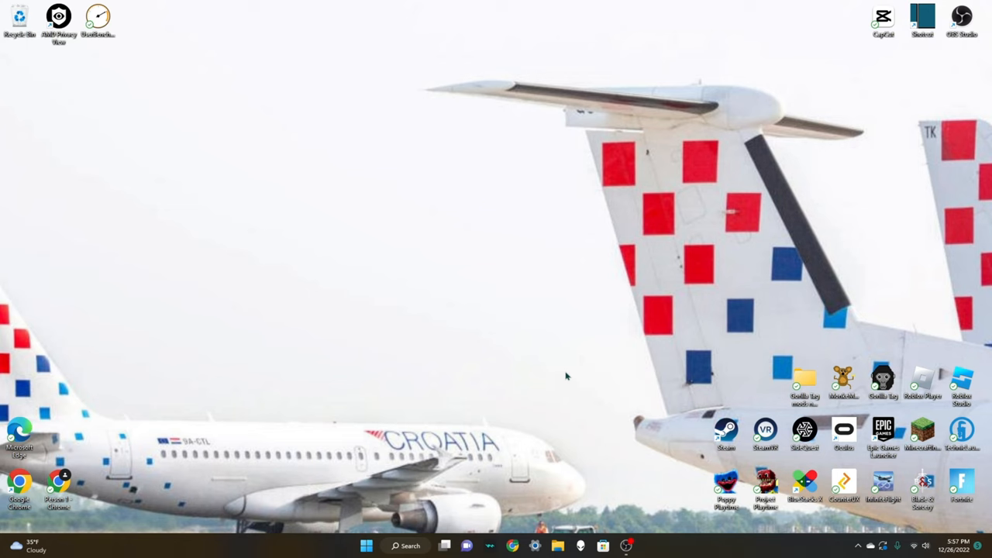
mouse_move(736, 36)
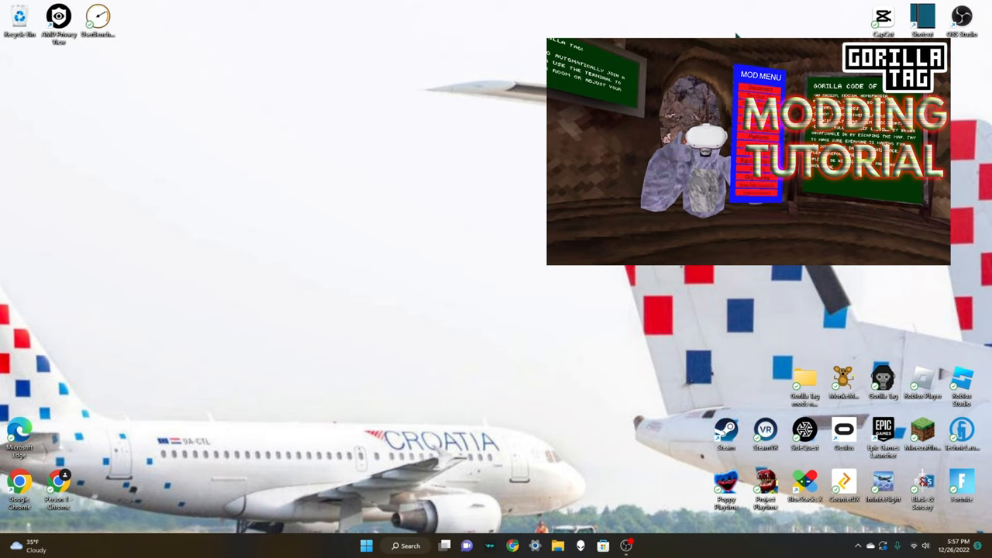
mouse_move(727, 437)
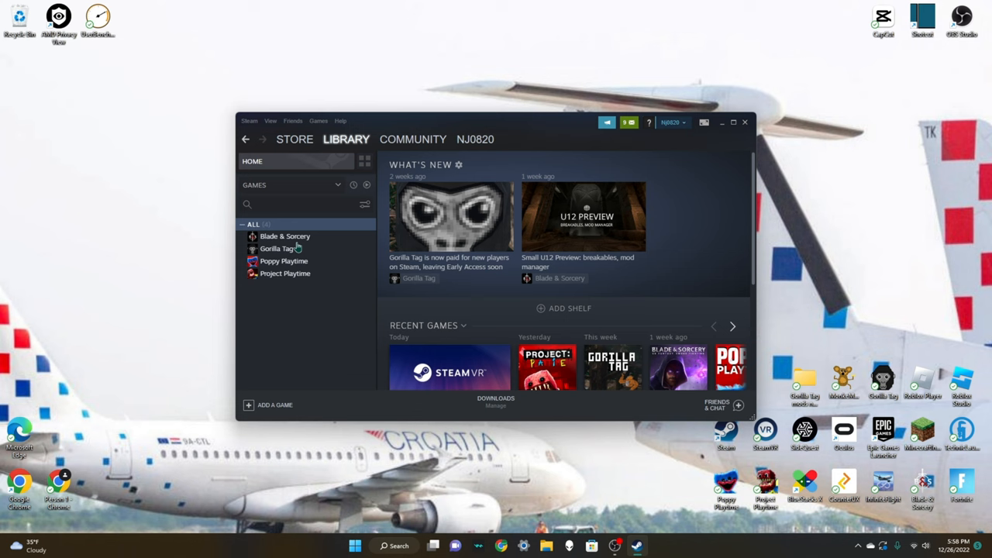
View Gorilla Tag's library page (33.5 hours played), then close Steam.
click(277, 248)
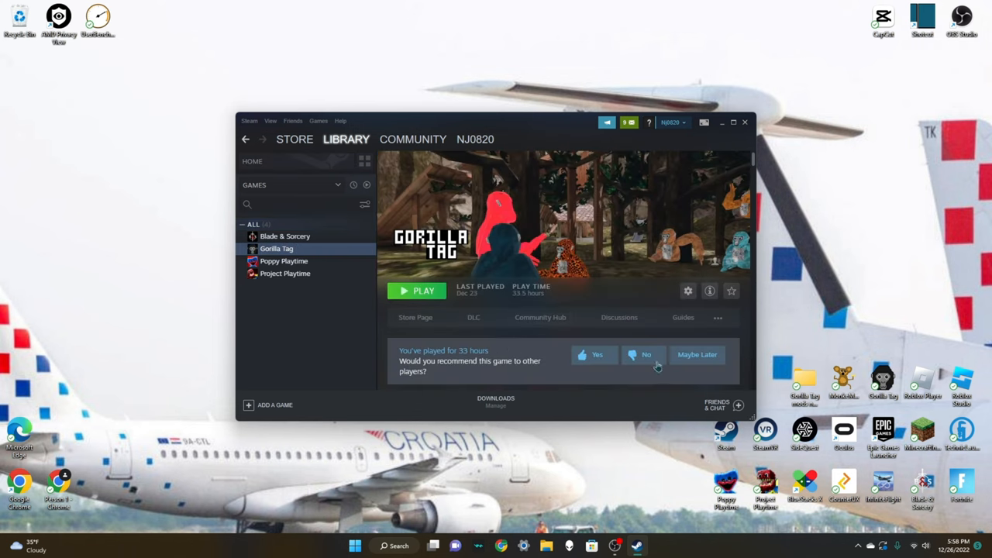
mouse_move(663, 339)
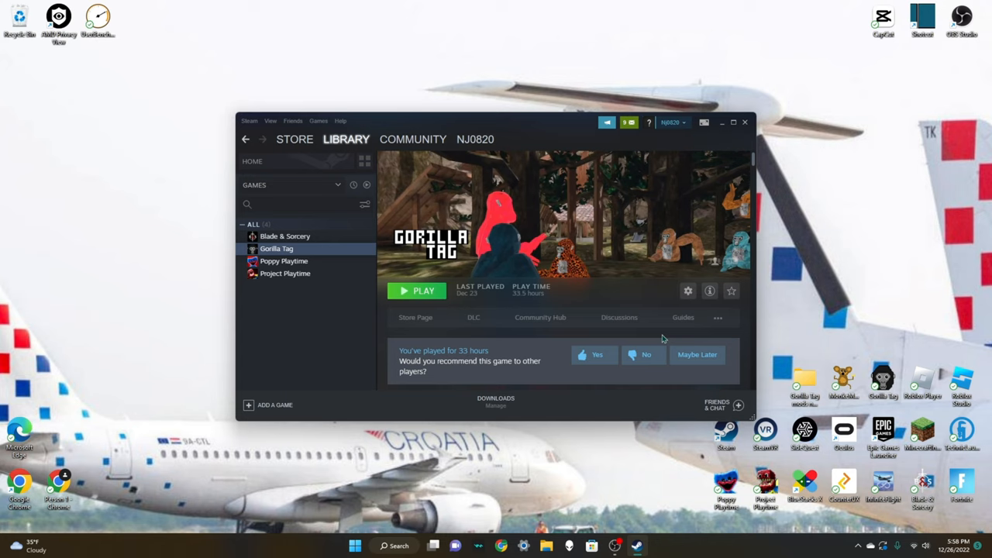
mouse_move(552, 300)
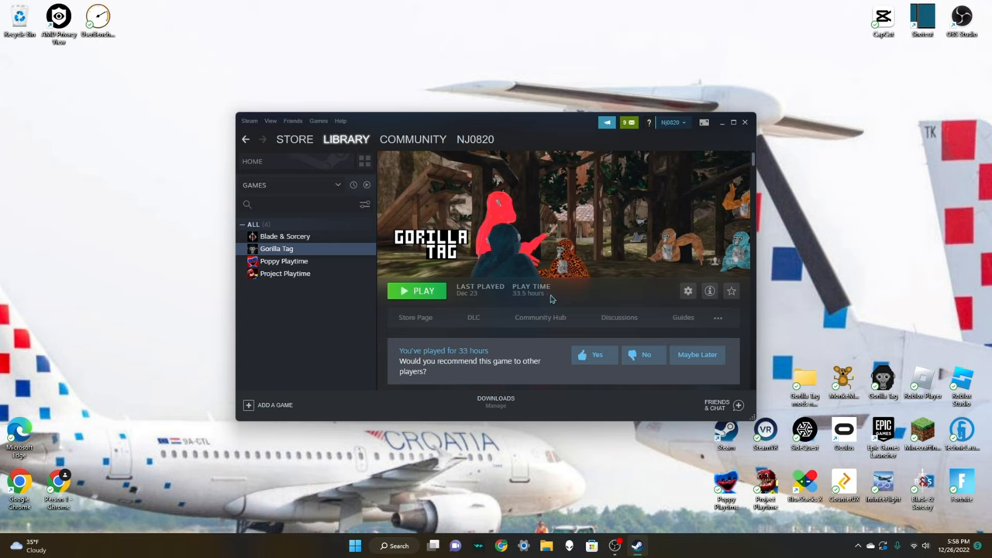
mouse_move(547, 292)
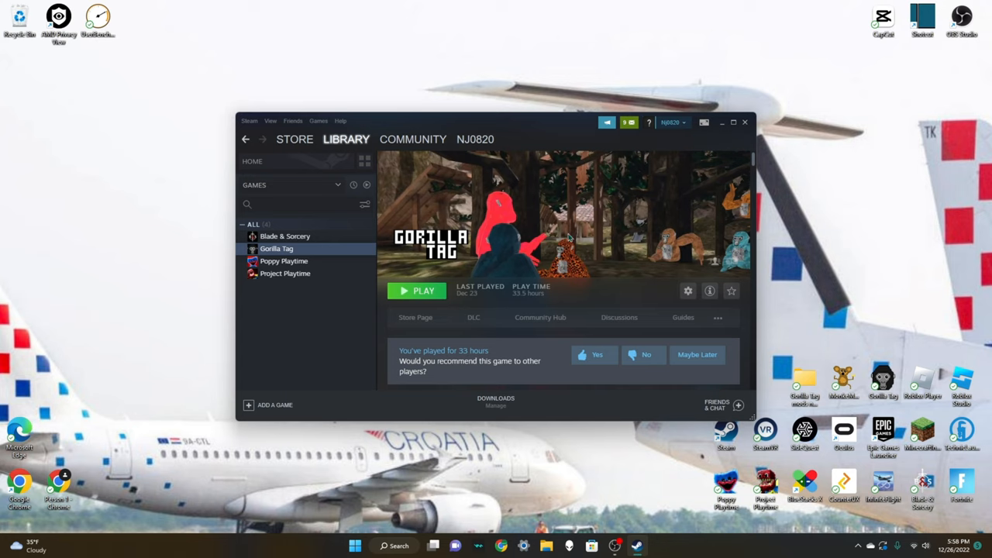
mouse_move(682, 159)
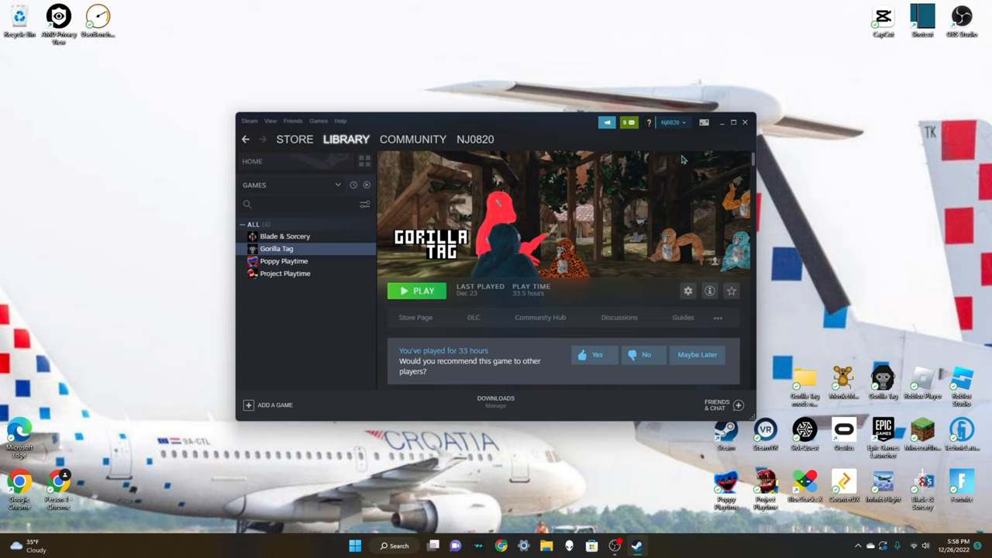
mouse_move(474, 188)
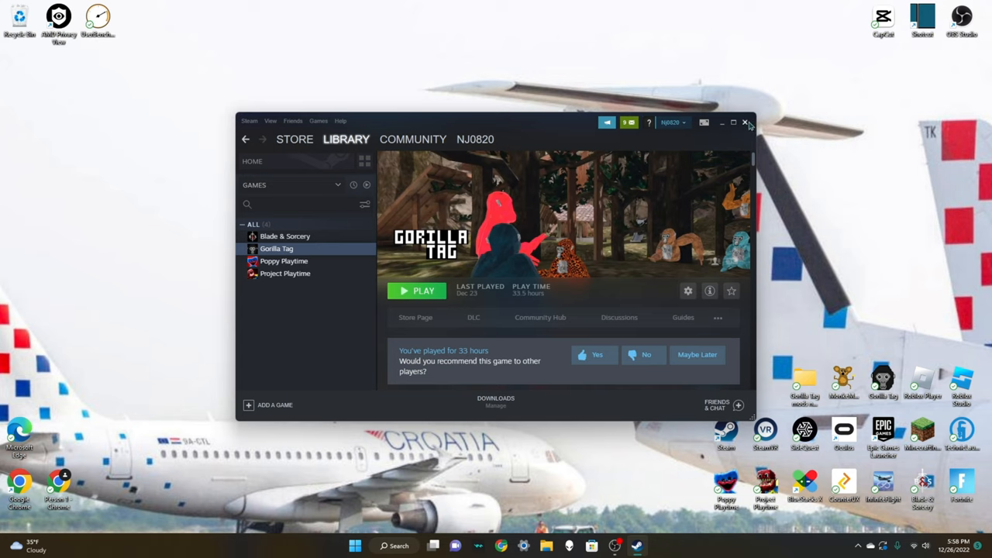
click(745, 122)
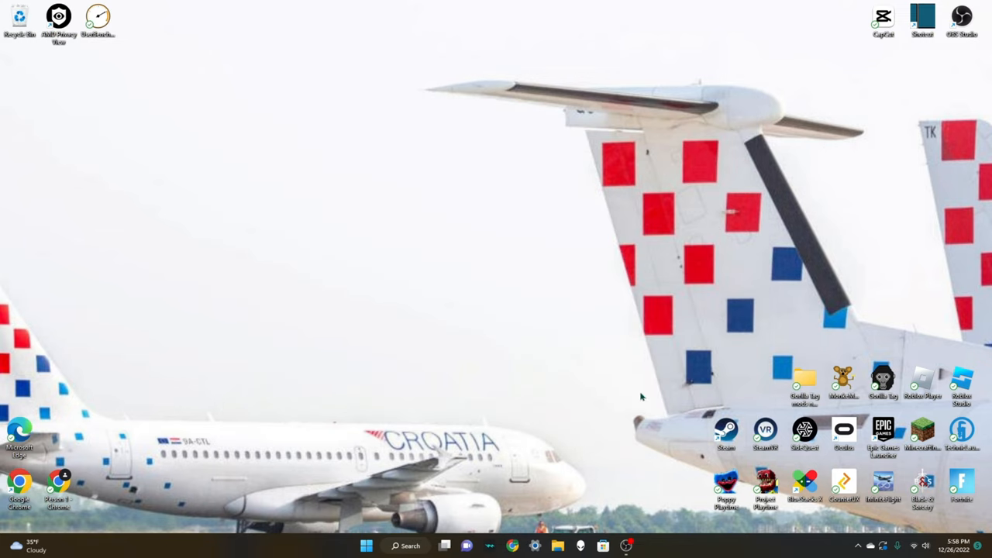
mouse_move(554, 494)
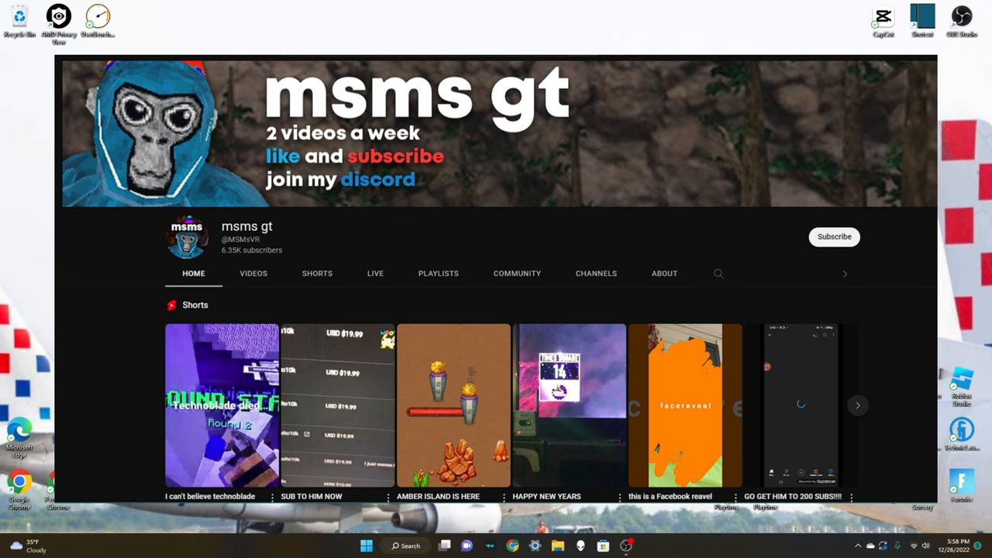
Restore Chrome from the taskbar so Discord's Friends page shows.
click(513, 546)
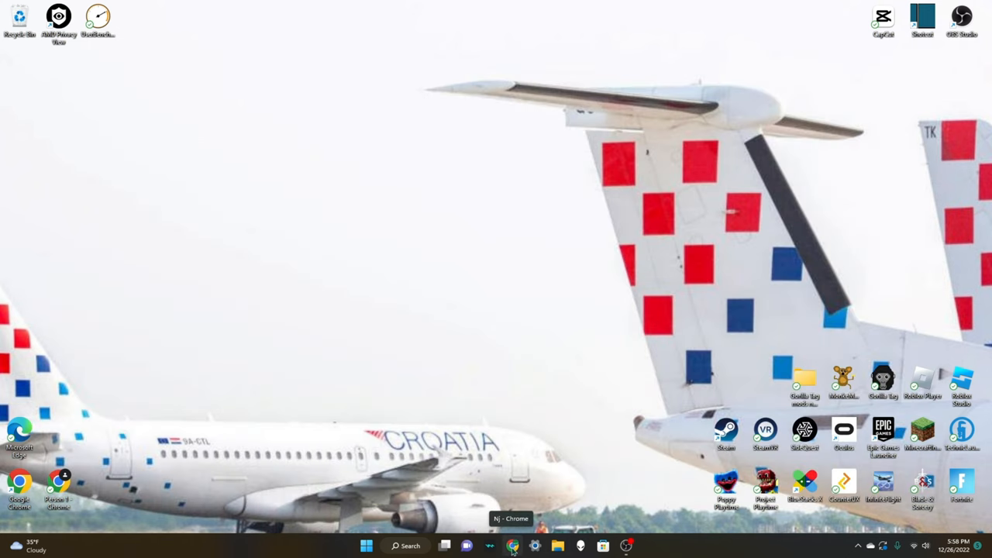
click(512, 546)
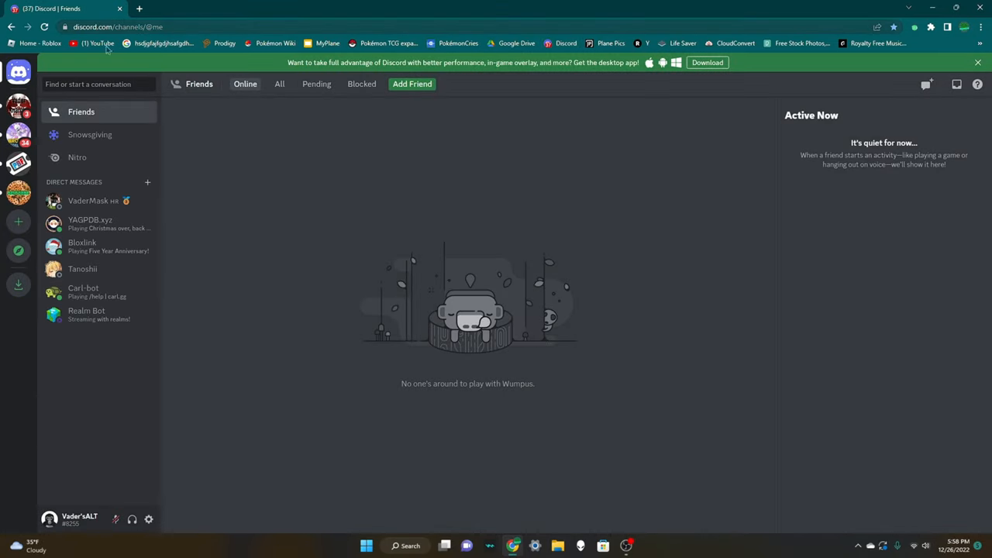
mouse_move(93, 201)
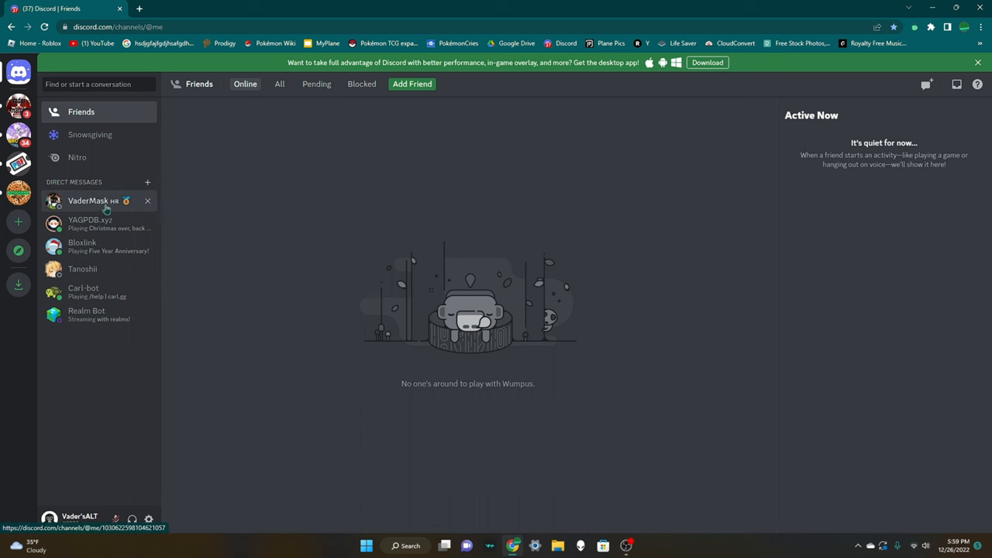
Open the VaderMask direct message and join the shared server invite.
click(88, 201)
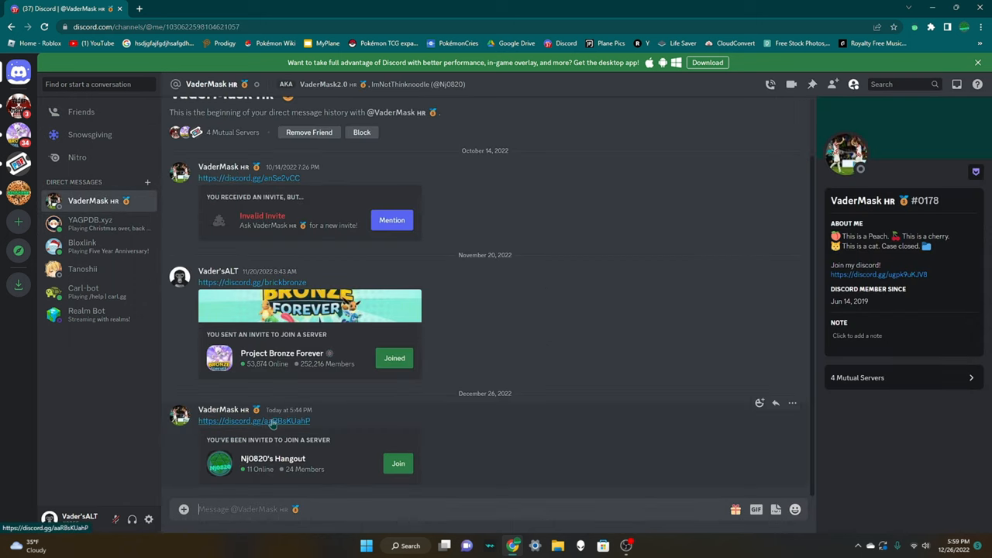
mouse_move(468, 474)
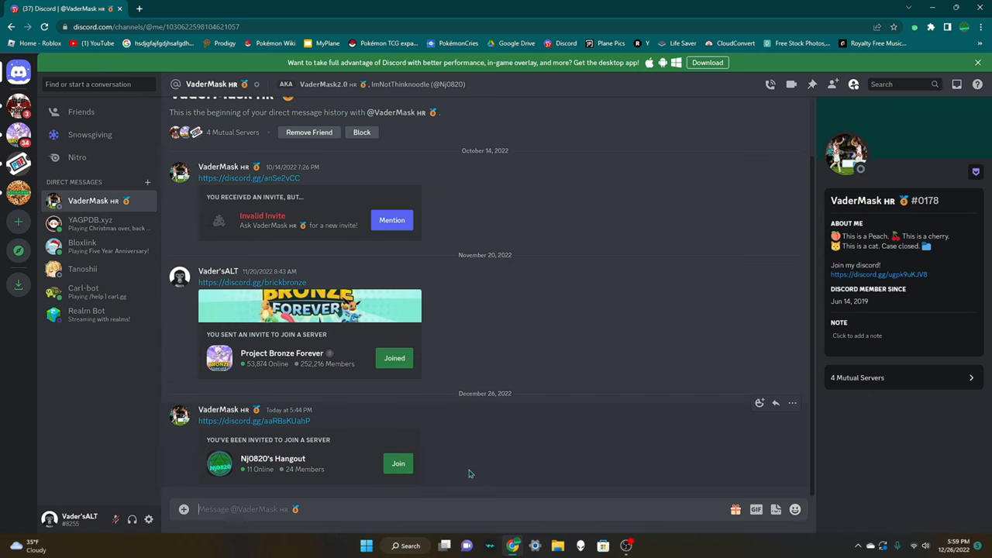
click(397, 464)
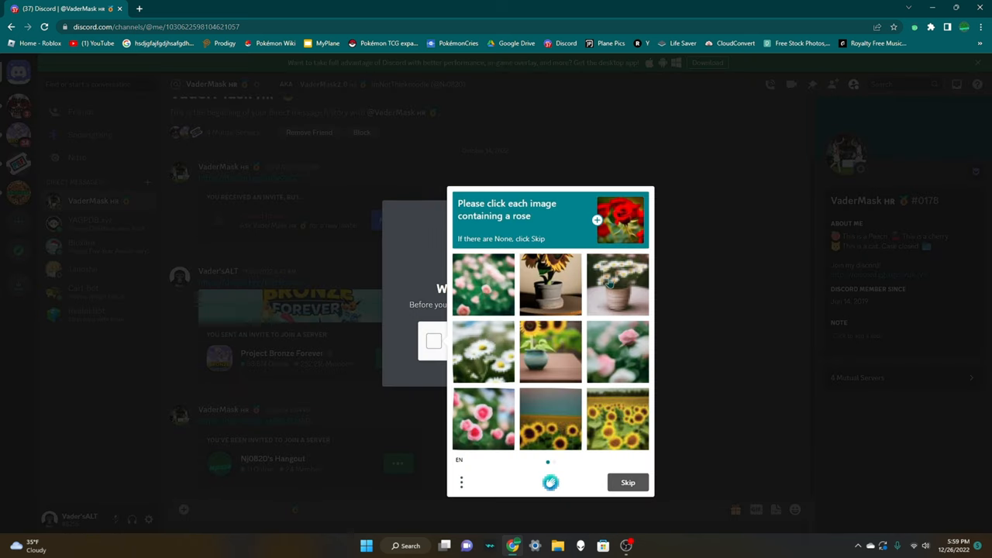
click(483, 352)
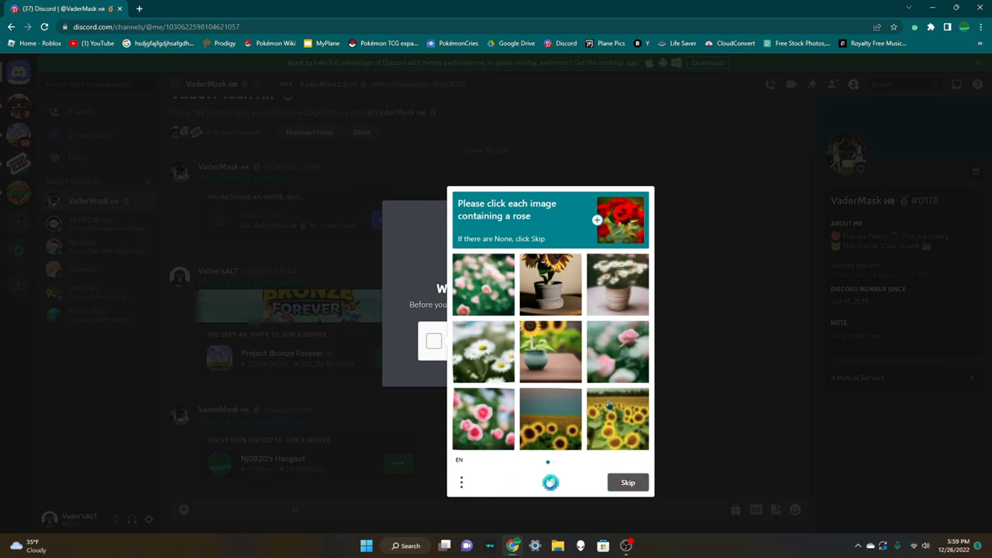
click(628, 482)
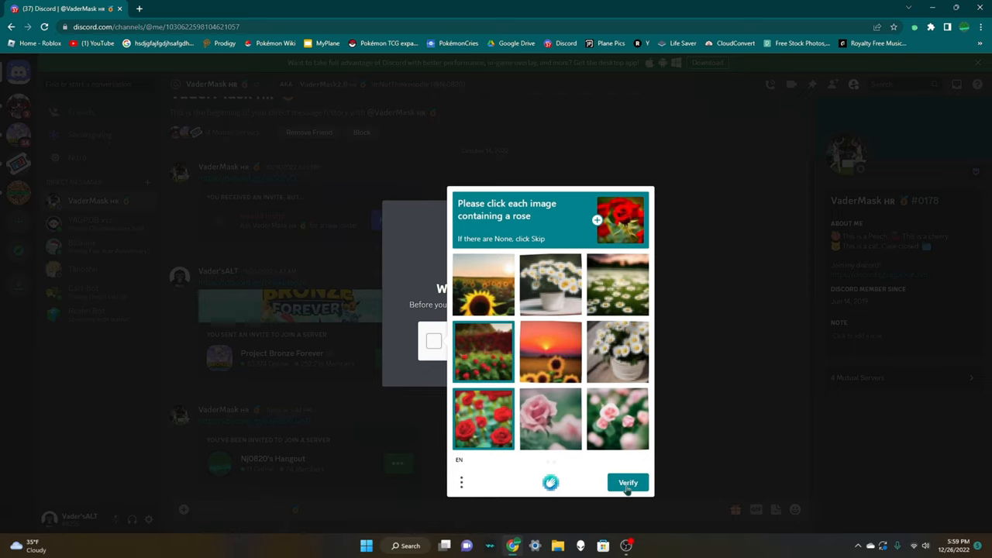
click(628, 482)
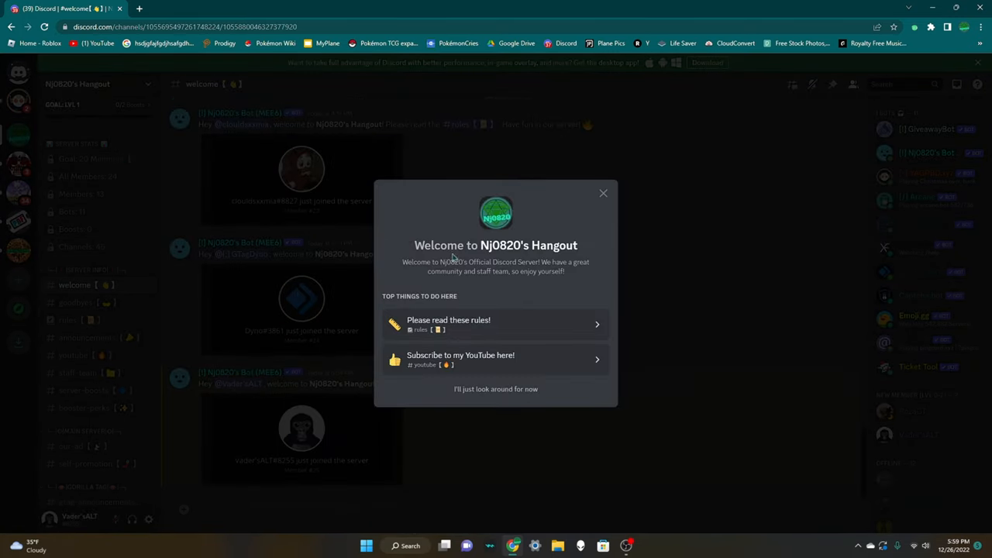
mouse_move(503, 359)
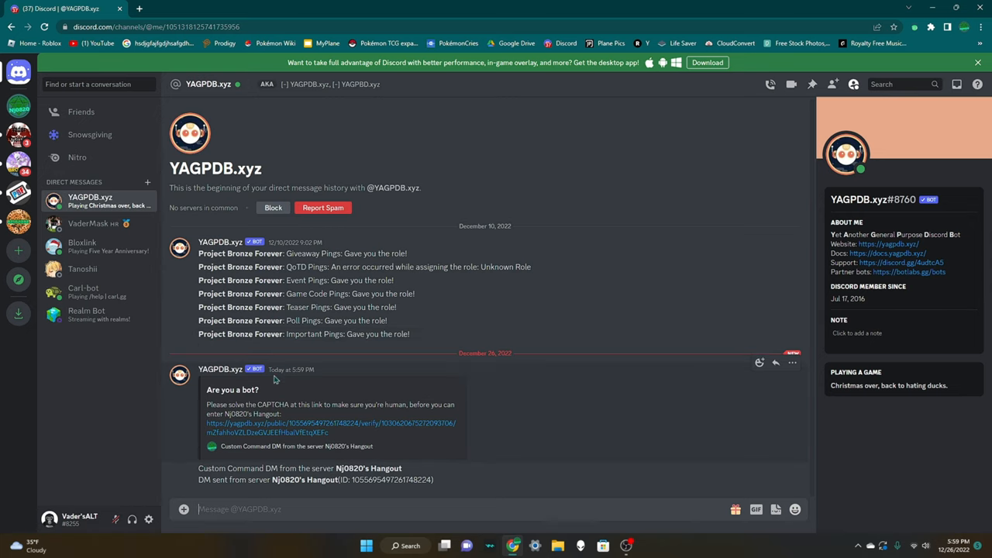
Follow YAGPDB's verify link, confirm with Yep!, and submit the reCAPTCHA check.
click(331, 427)
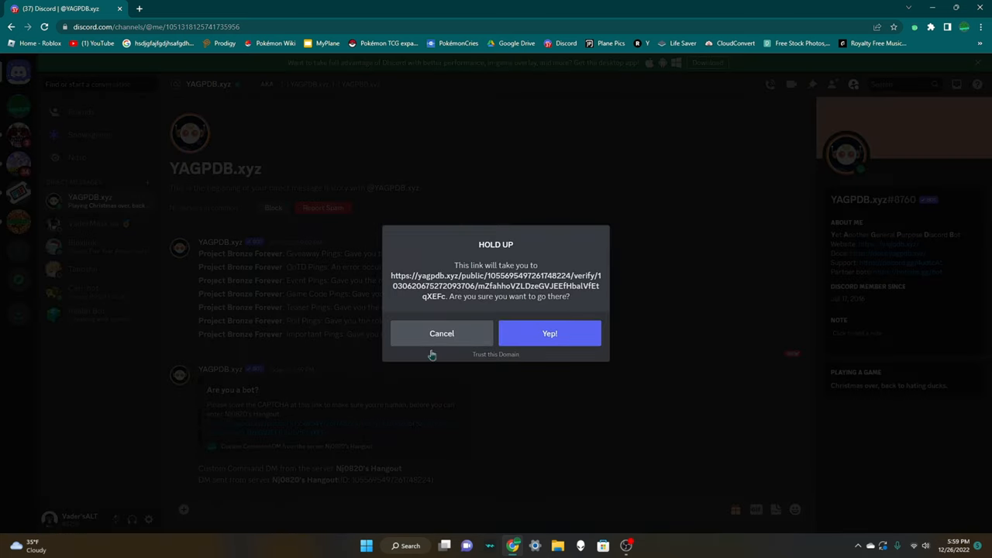
click(549, 334)
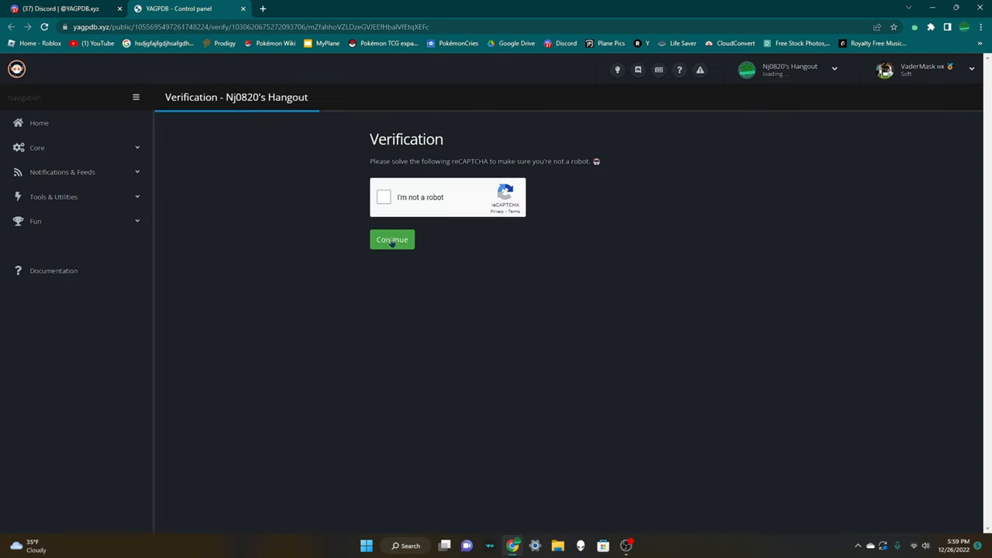
click(392, 240)
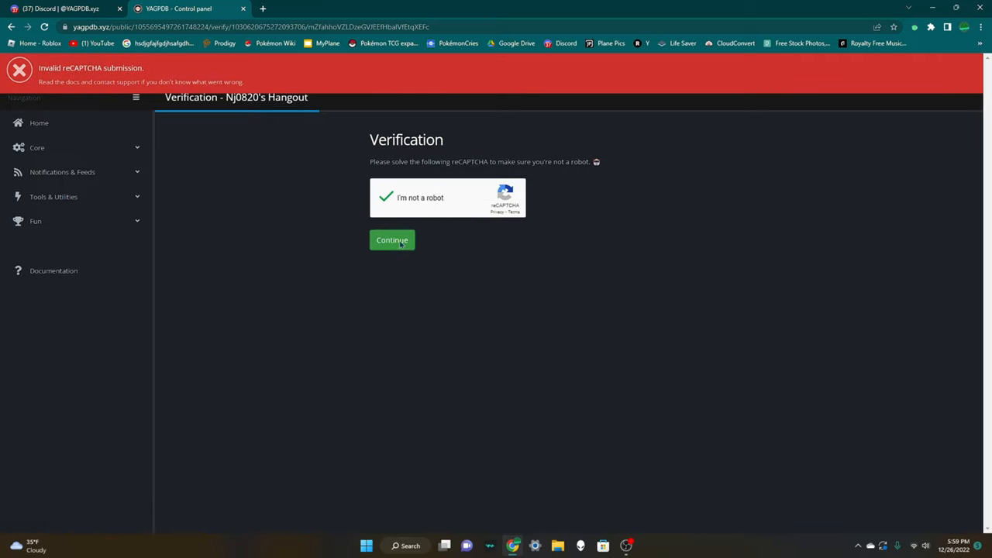
click(391, 240)
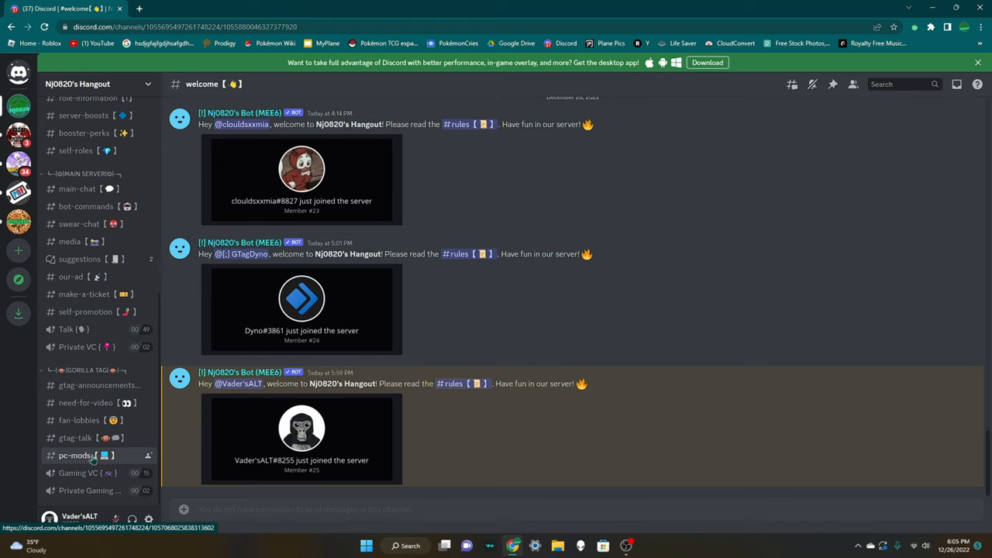
Download the GTag Mod Fix zip from pc-mods' pinned messages, bypassing the warning.
click(75, 455)
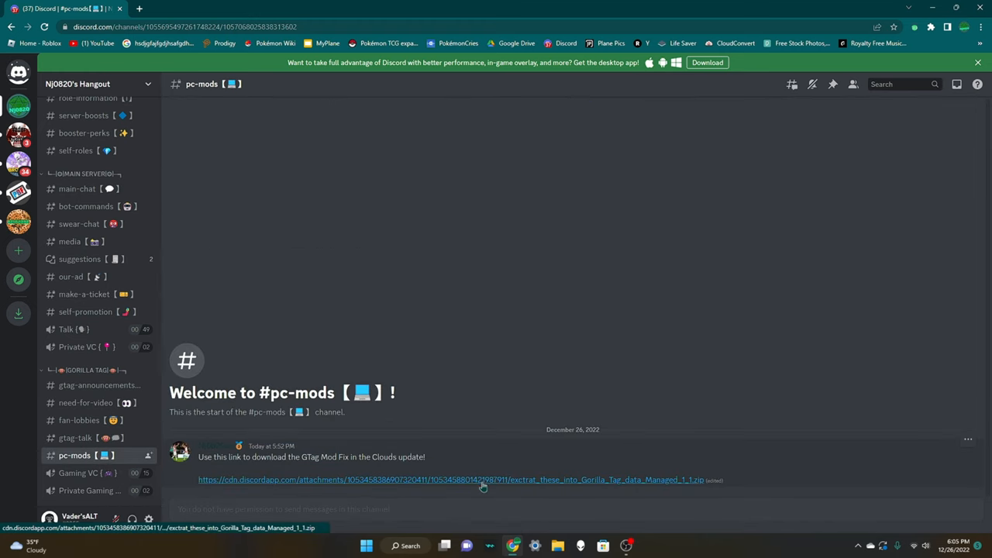
mouse_move(593, 458)
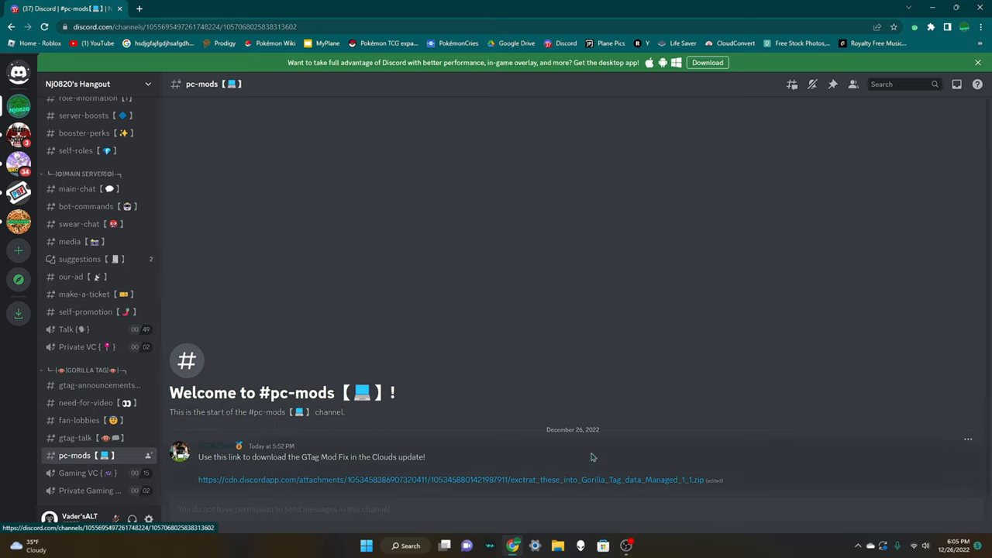
click(833, 84)
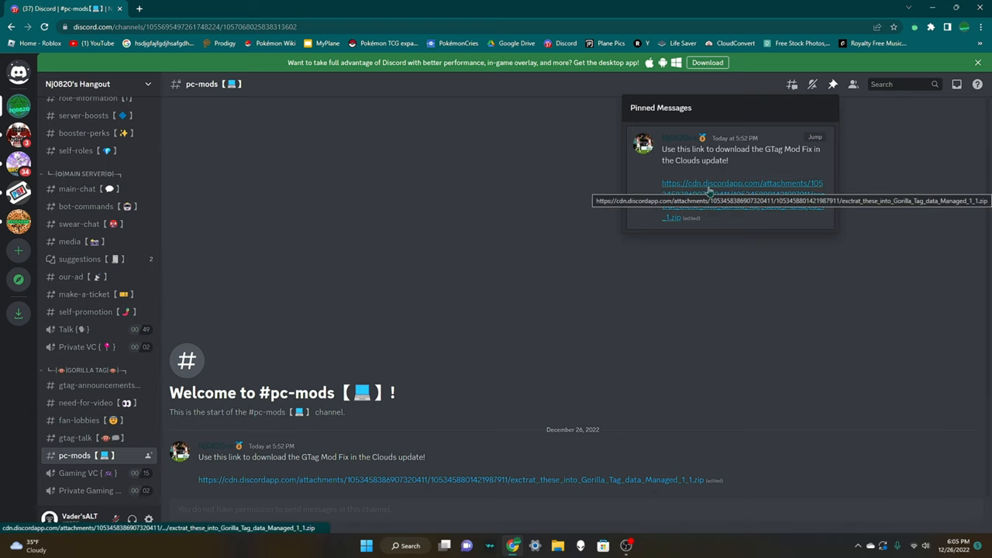
click(742, 183)
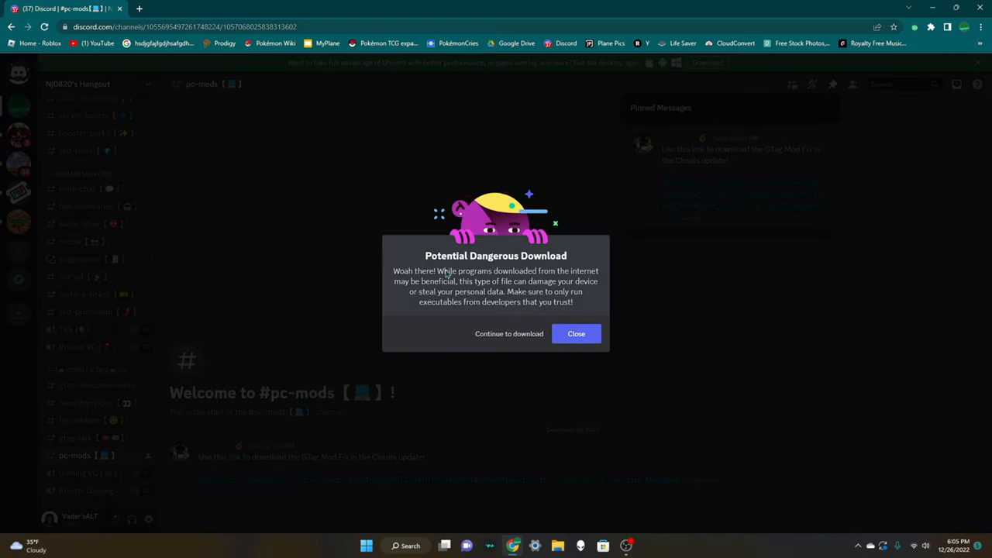
mouse_move(434, 340)
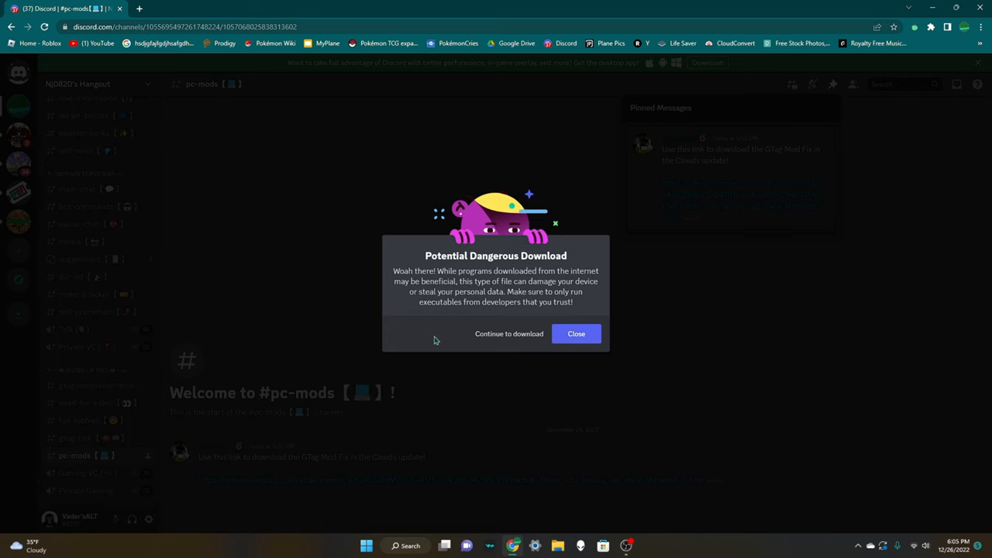
click(509, 334)
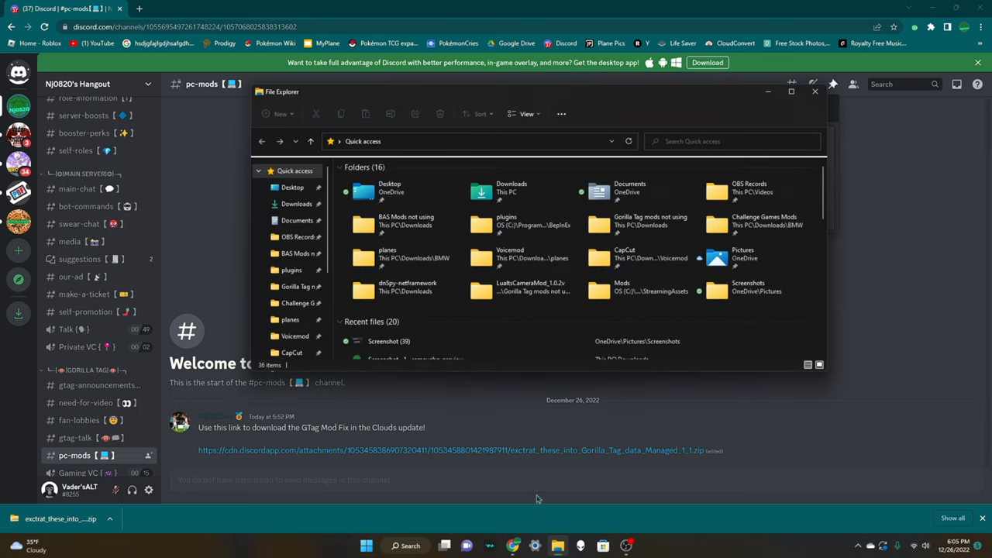
Extract the mod fix zip in Downloads, replacing the 74 existing files.
click(512, 190)
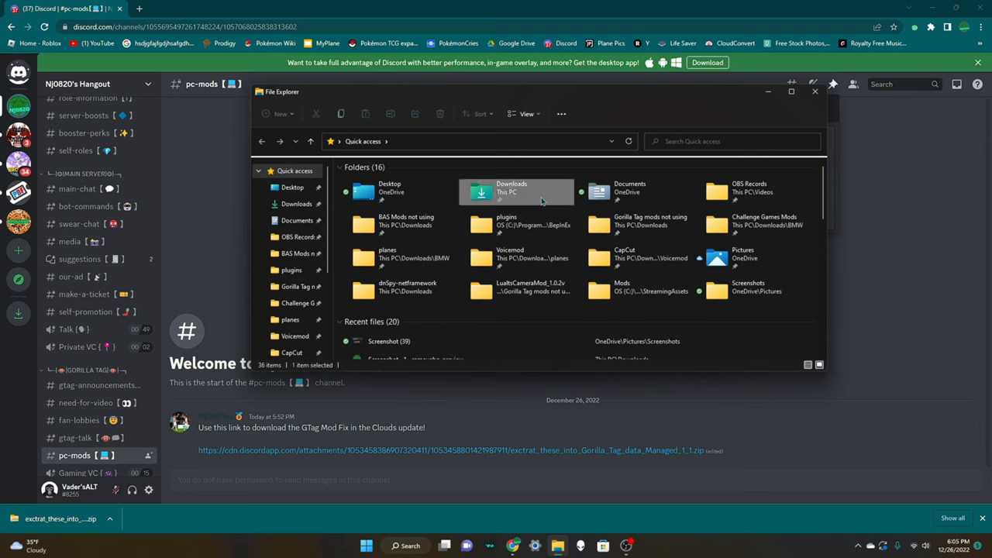
double_click(511, 188)
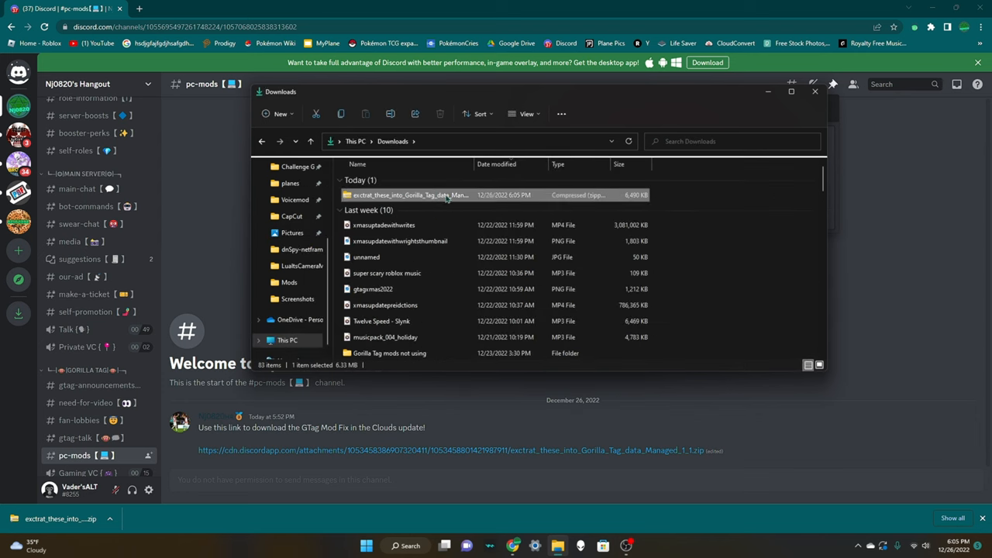
right_click(407, 195)
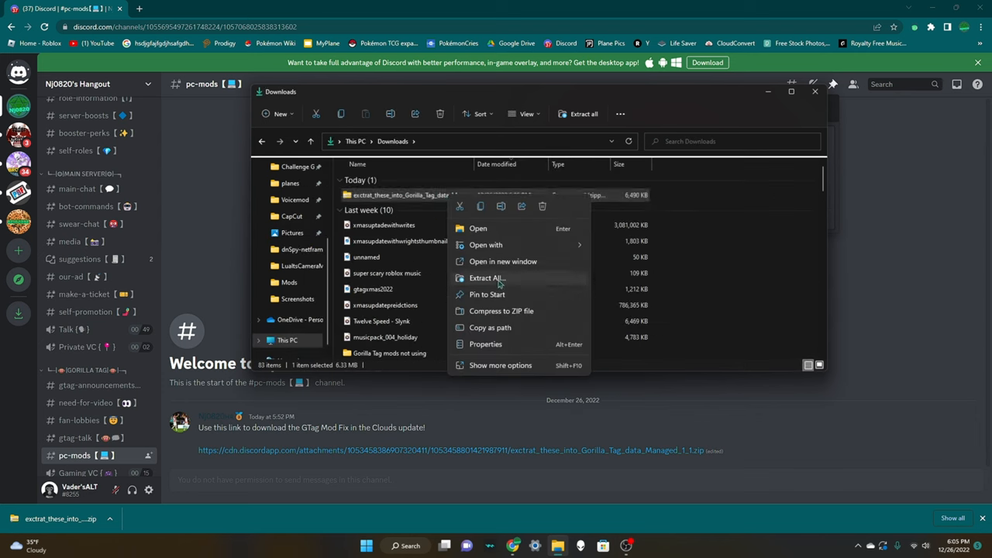
click(484, 278)
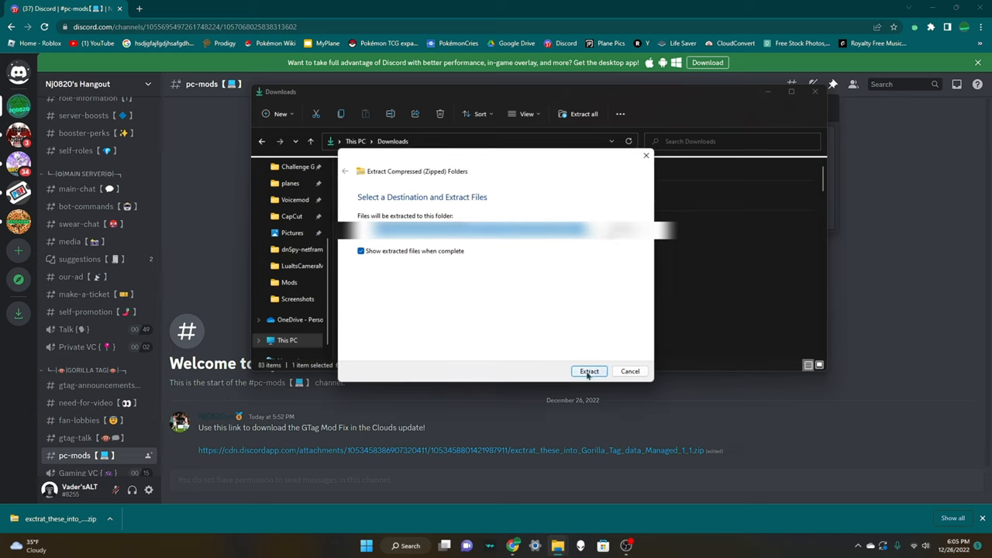
click(589, 370)
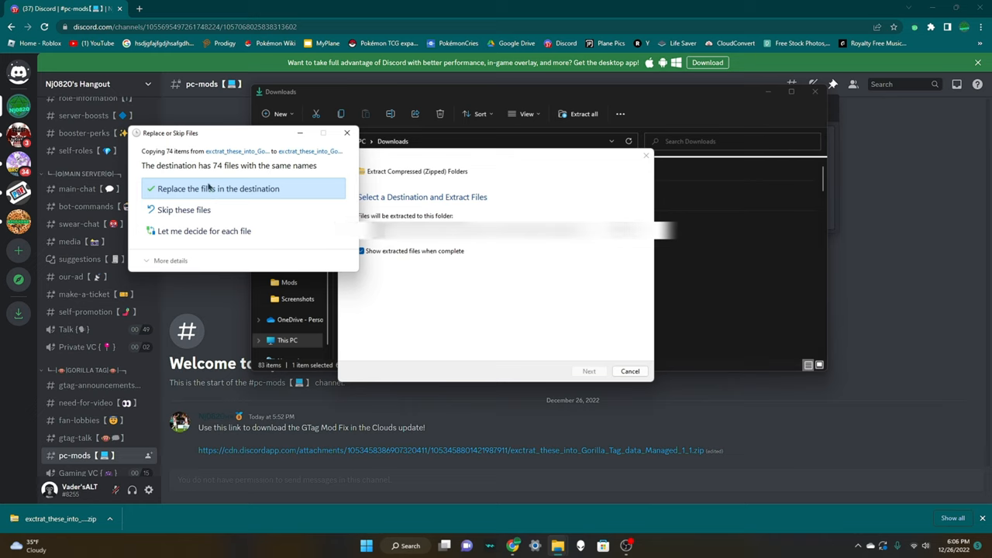
click(219, 189)
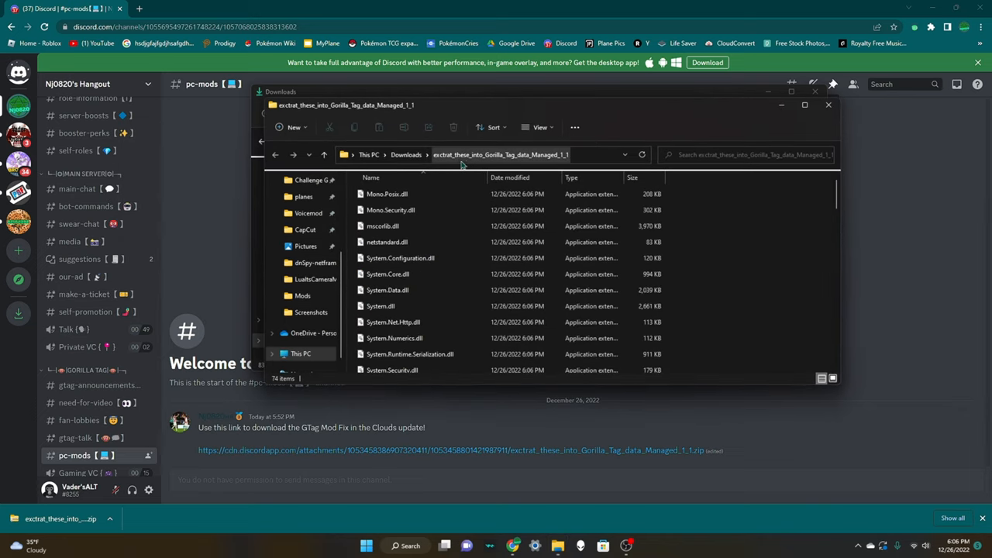
Select every extracted mod fix DLL and copy them with Ctrl+C.
click(387, 194)
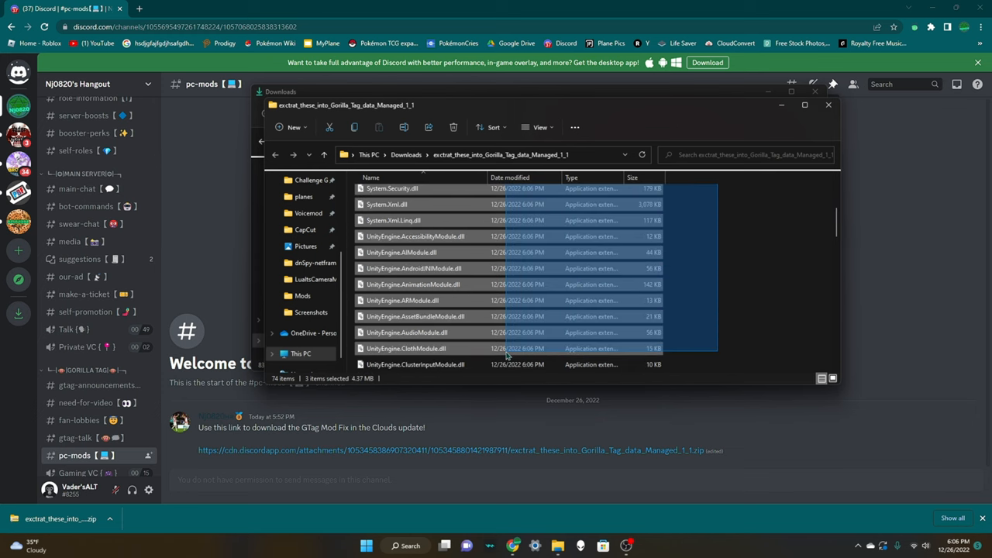
scroll(down, 3)
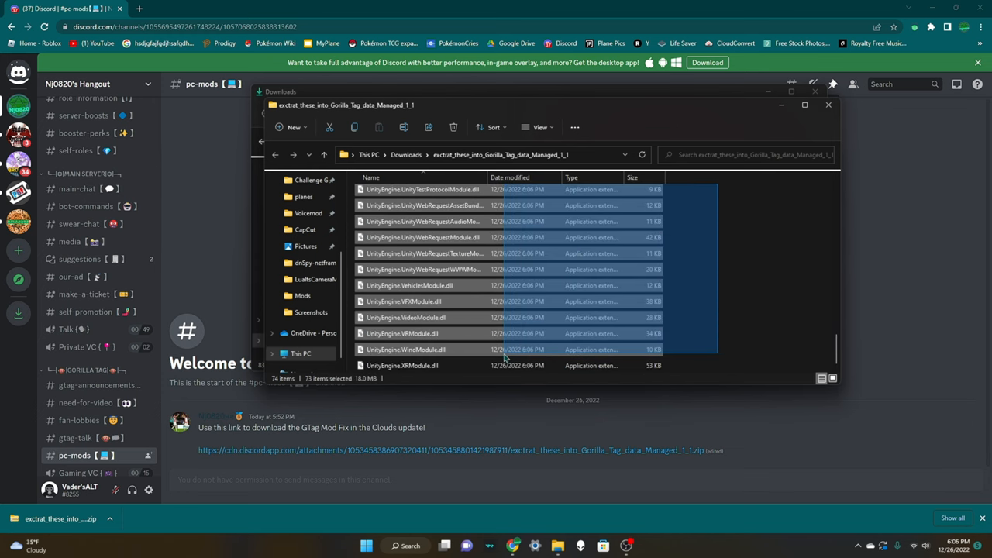
key(ctrl+c)
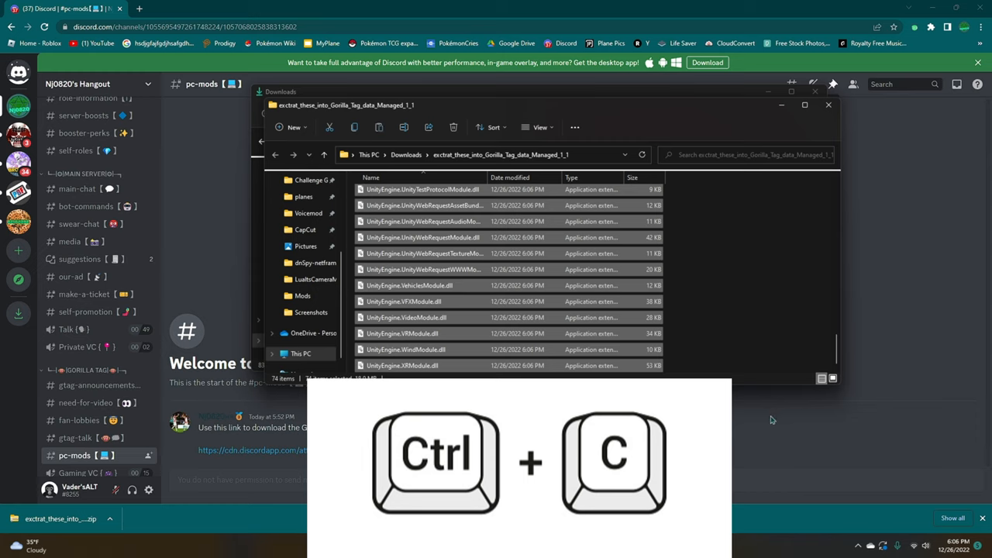
mouse_move(779, 196)
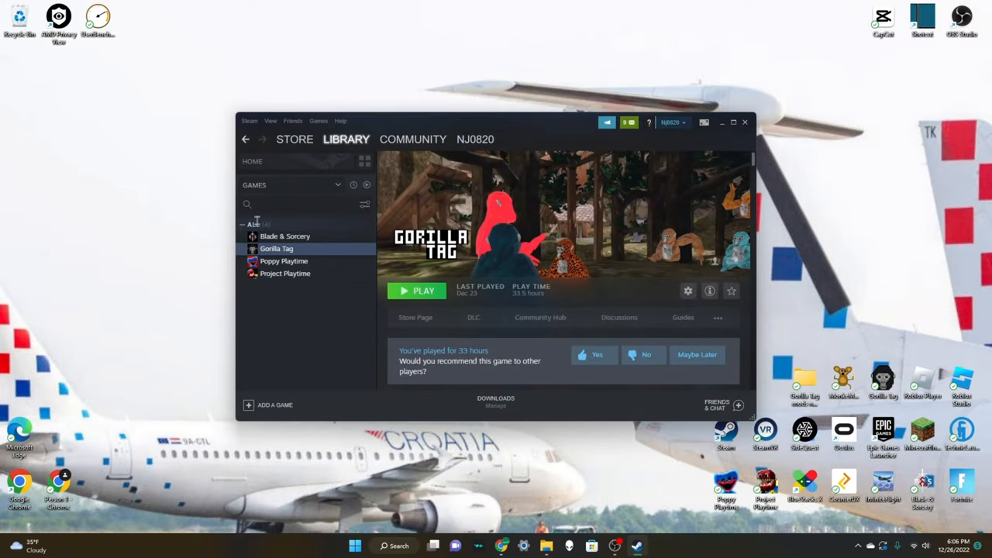
Browse Gorilla Tag's local files through Steam Properties to open its install folder.
right_click(276, 249)
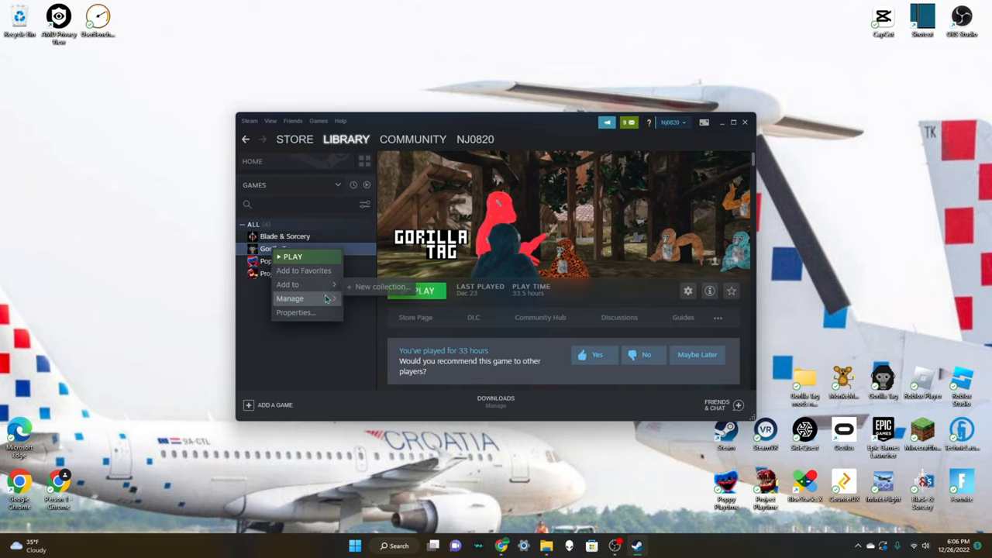
click(290, 298)
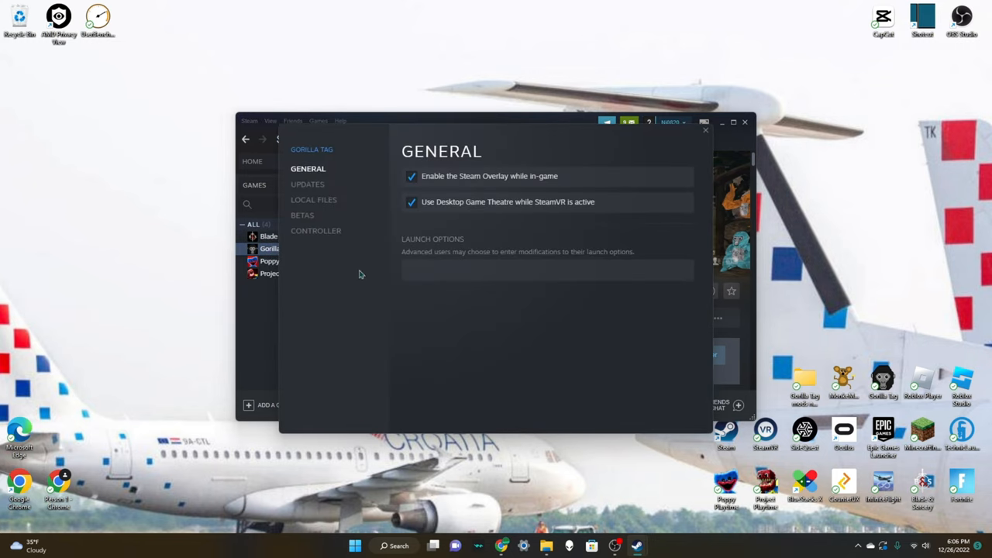
click(313, 199)
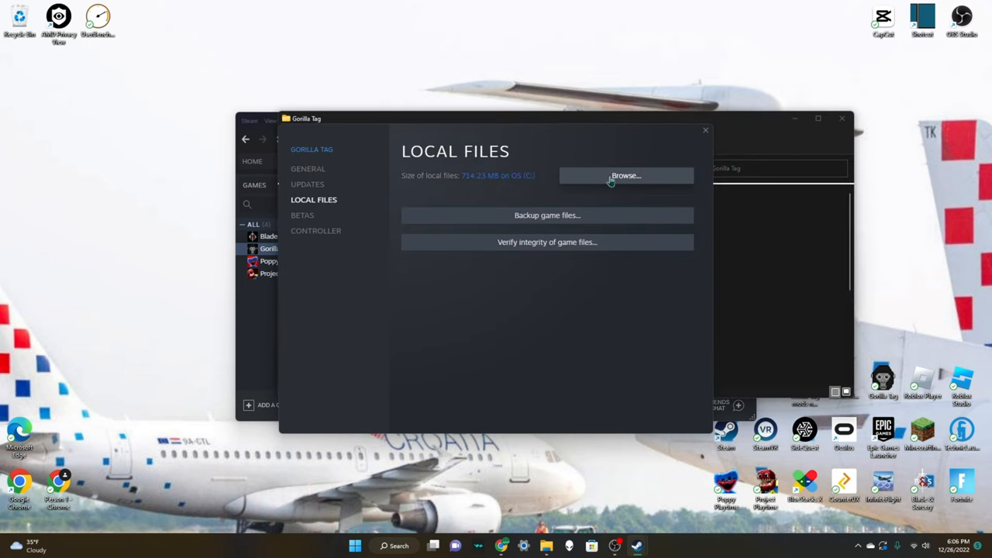
click(626, 175)
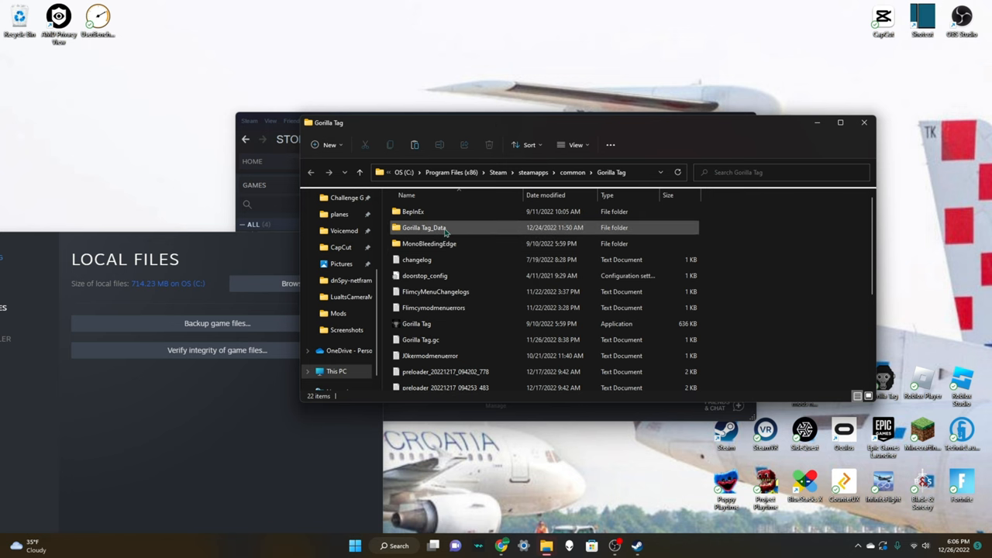
Paste the DLLs into Gorilla Tag_Data\Managed, replacing the 43 same-named files.
double_click(424, 228)
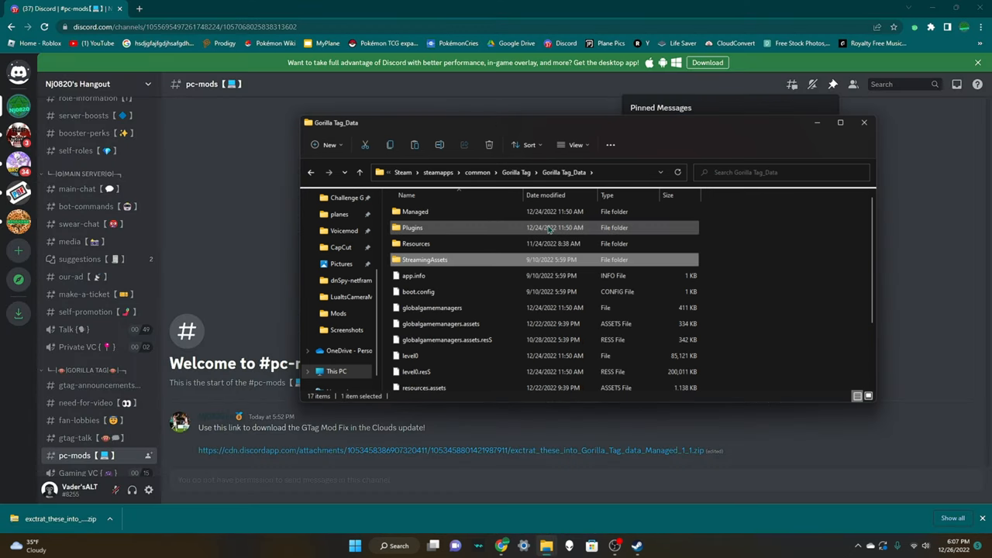
double_click(415, 211)
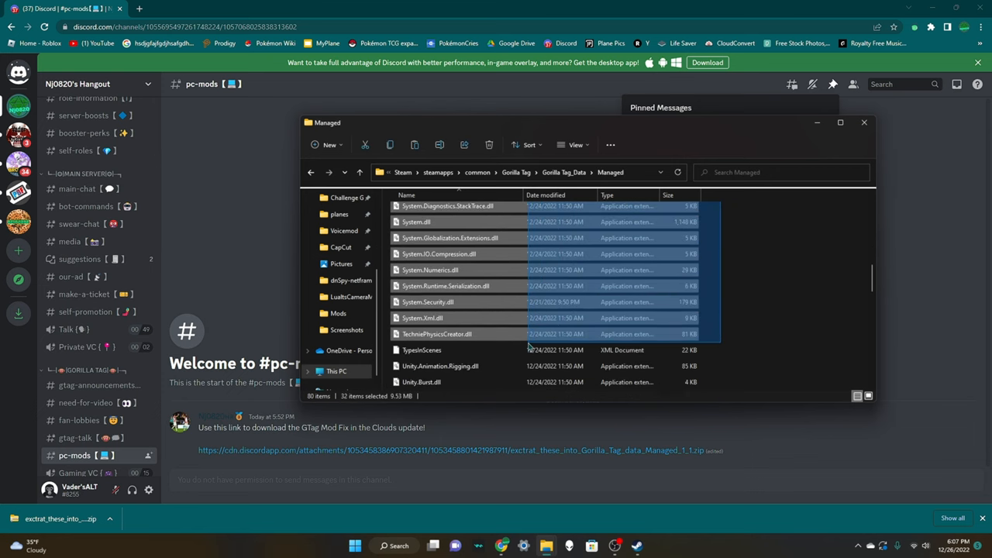
scroll(down, 3)
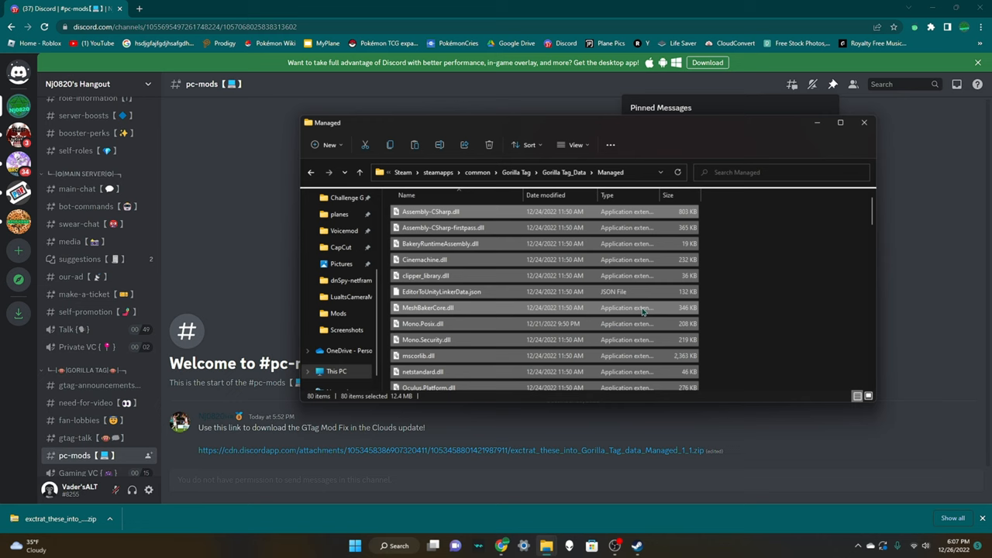
key(ctrl+v)
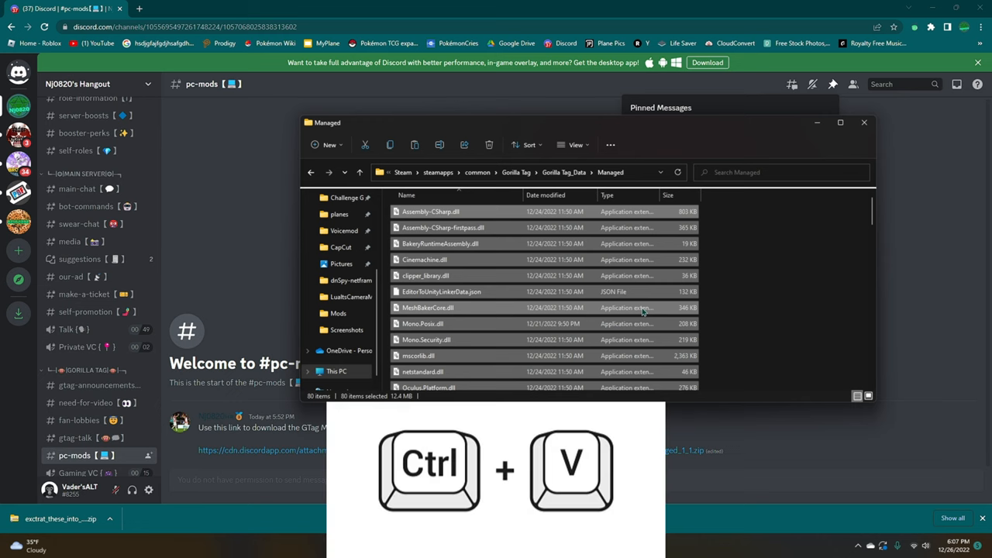
key(ctrl+v)
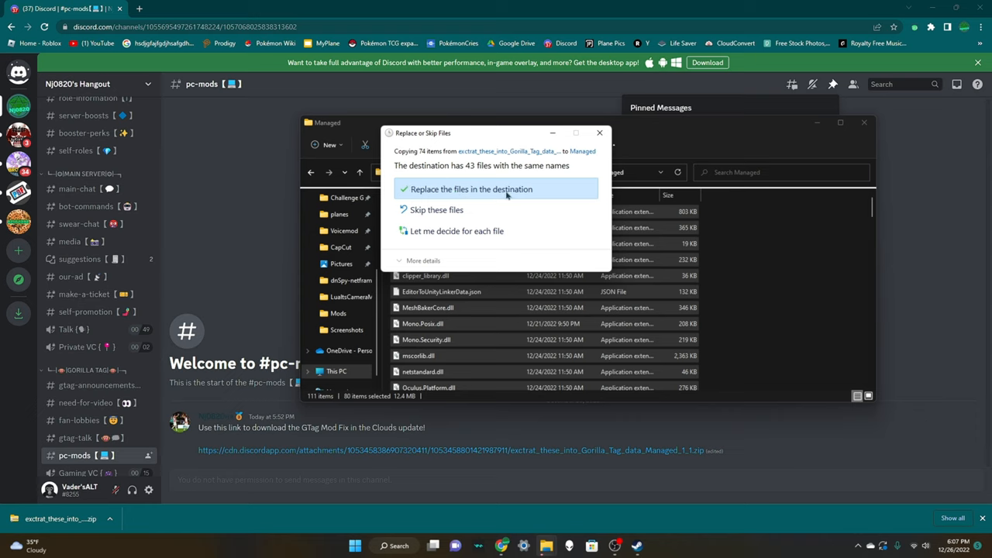
click(470, 189)
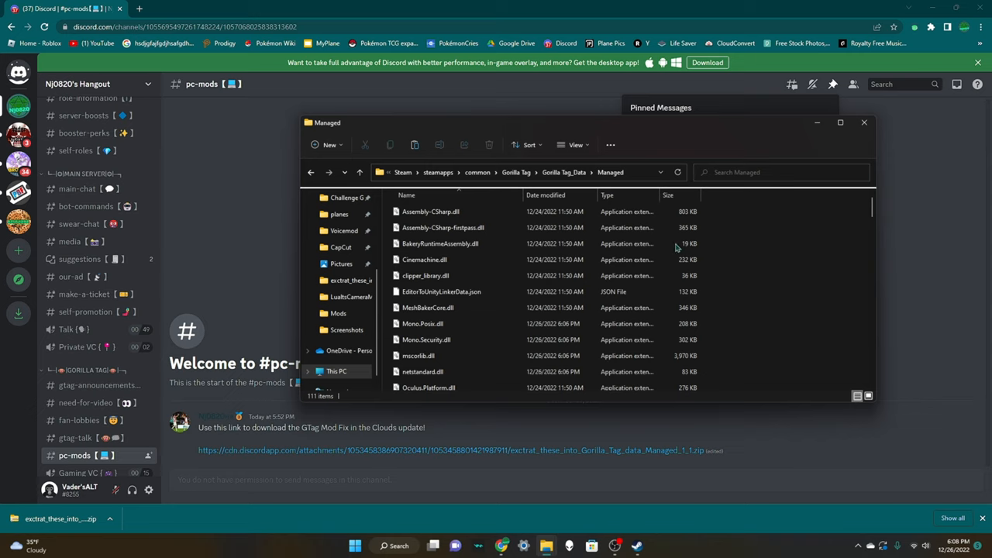
mouse_move(539, 552)
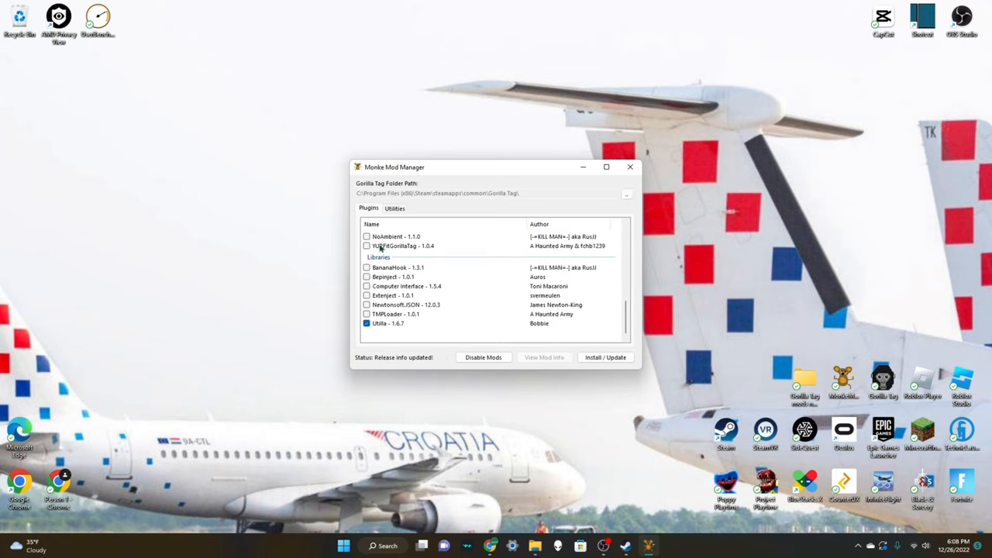
Open the BepInEx folder from Monke Mod Manager's Utilities options.
click(395, 208)
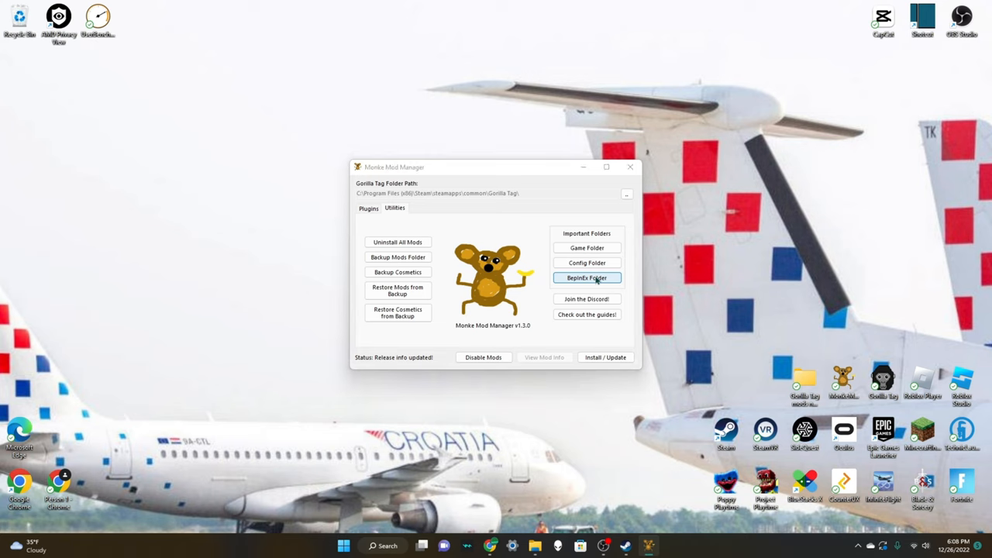
click(587, 278)
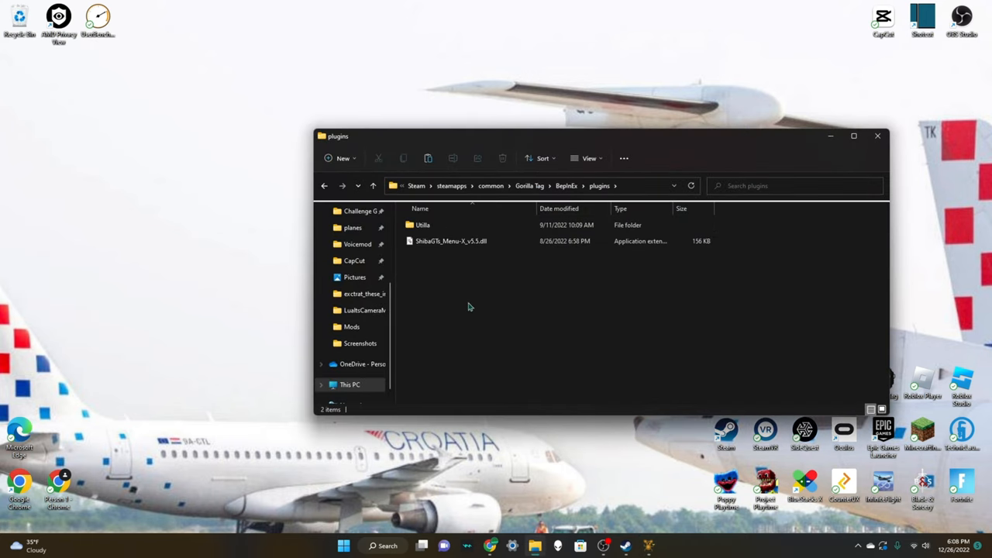